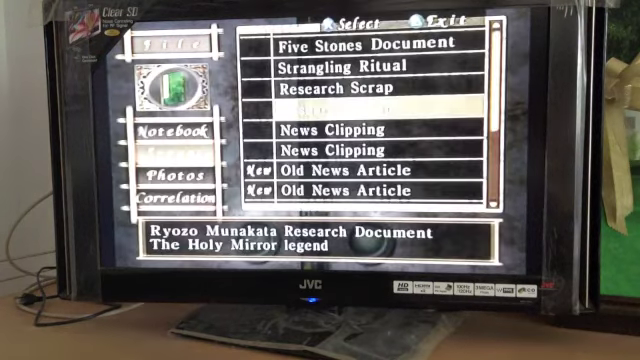
- Move the File menu selection from Scraps down to the strange-phenomena Photos list
{"action": "left_click", "coordinate": [173, 175]}
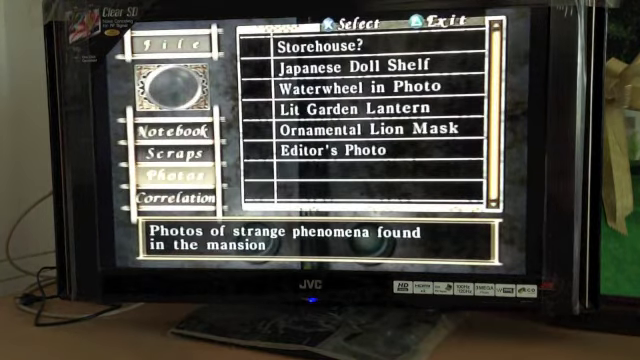
{"action": "left_click", "coordinate": [174, 153]}
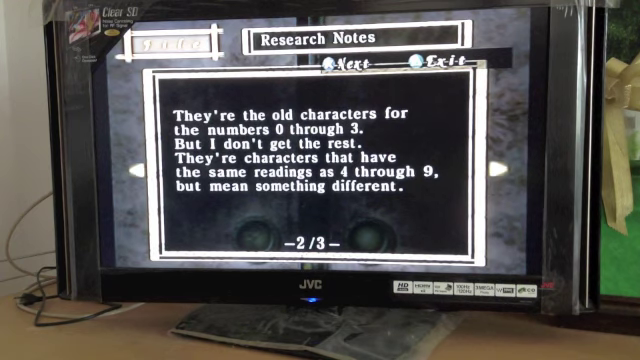
- Advance the Research Notes to the final page, 3 of 3
{"action": "left_click", "coordinate": [355, 63]}
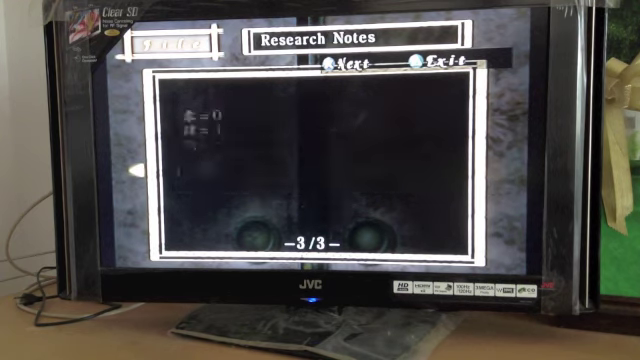